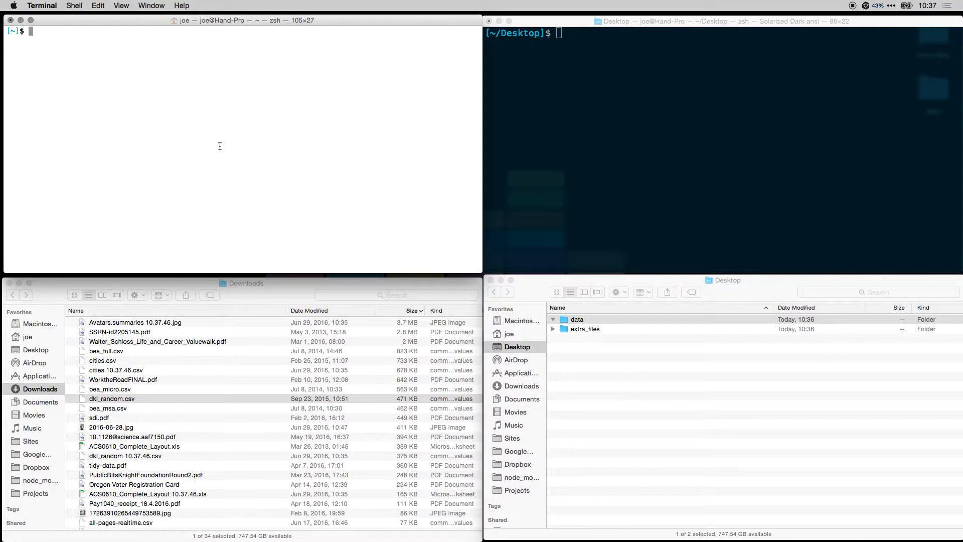
- Share the Downloads folder with dat, adding its 85 files and producing a share link
{"action": "type", "text": "dat"}
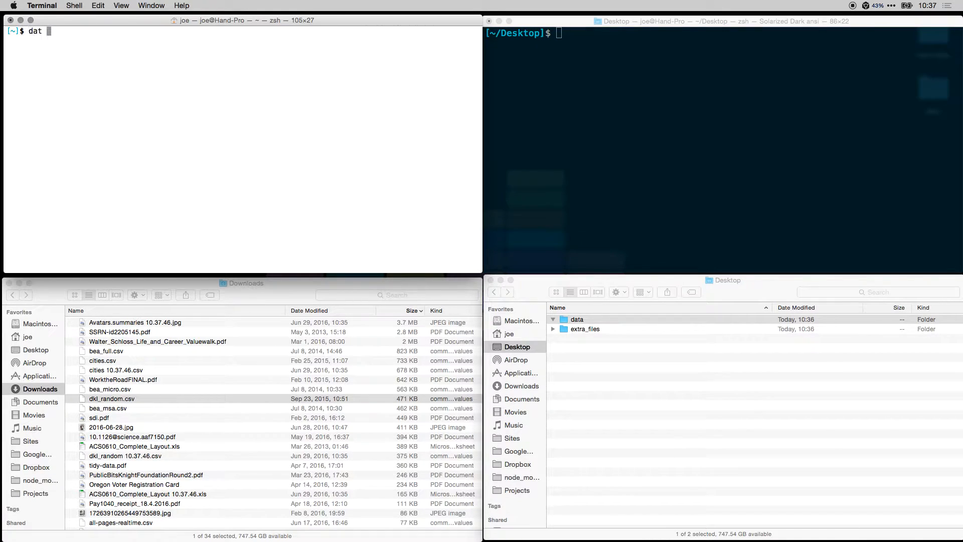
{"action": "type", "text": "Downloads/"}
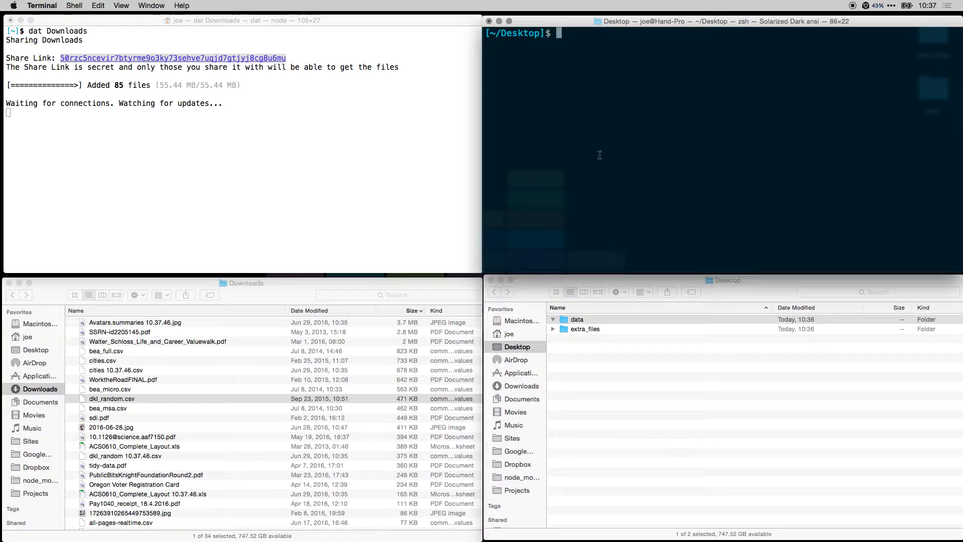
- Clone share link 50rzc5nc…6mu into data/ with dat, downloading 97 files
{"action": "type", "text": "dat 50rzc5ncevir7btyrme9o3ky73sehve7uqjd7gtjyj8cg8u6mu"}
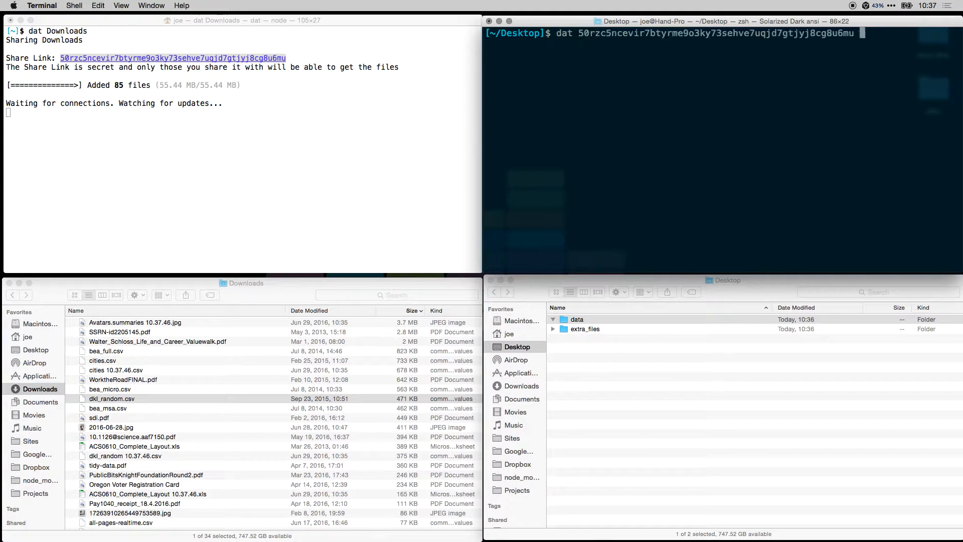
{"action": "type", "text": "data/"}
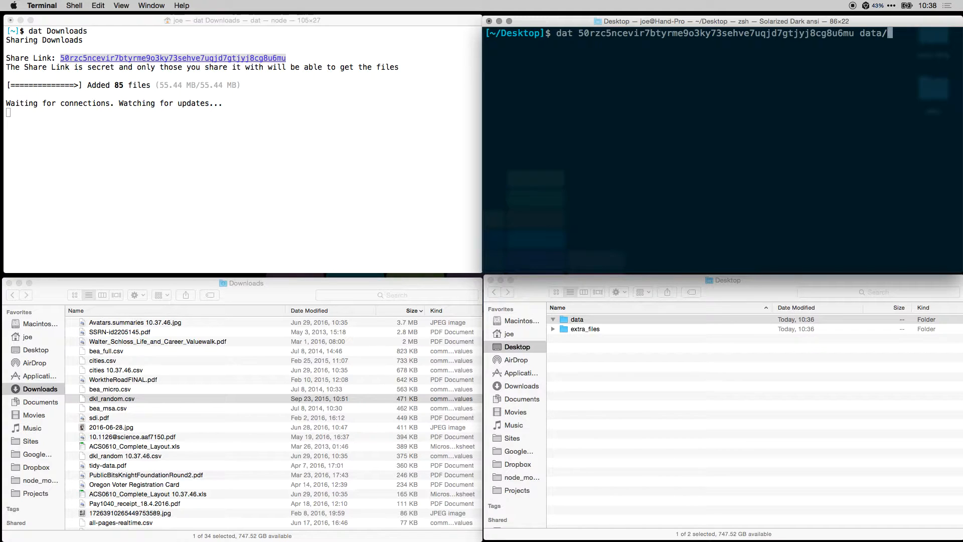
{"action": "key", "text": "enter"}
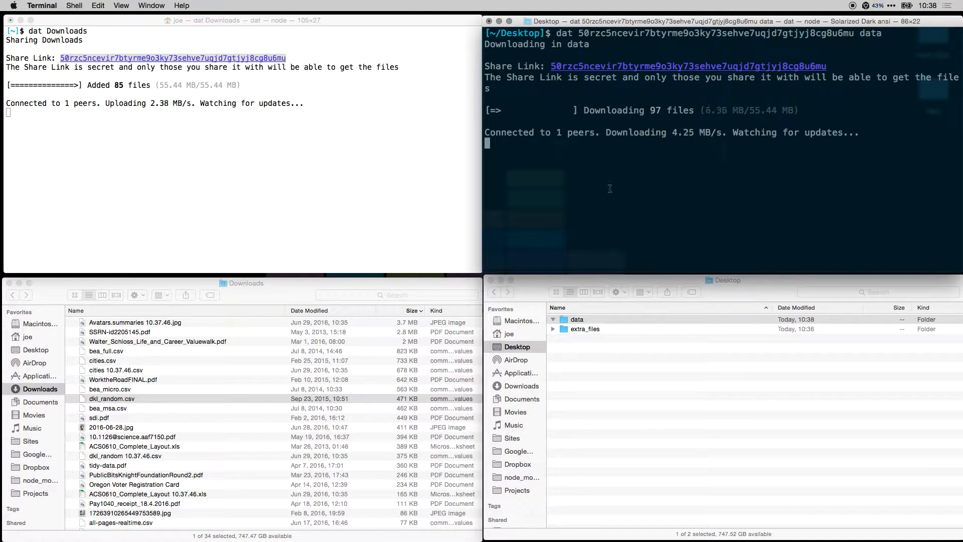
{"action": "left_click", "coordinate": [576, 319]}
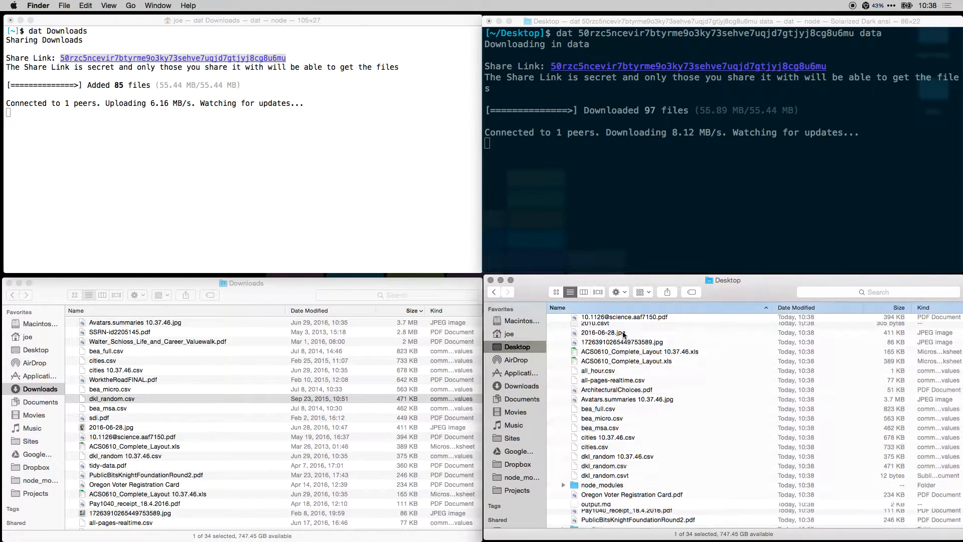
- Expand the data folder and its extra_files subfolder in Finder to view synced files
{"action": "left_click", "coordinate": [576, 319]}
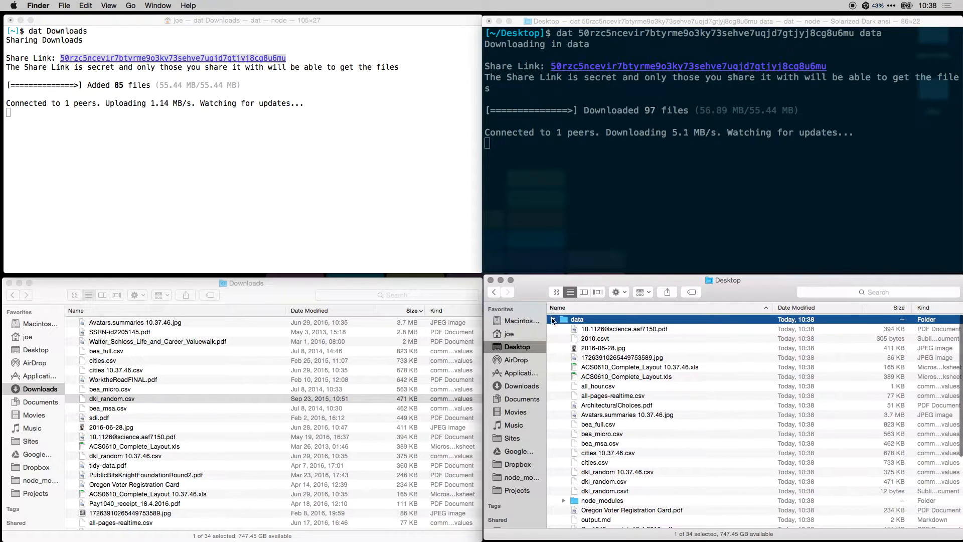
{"action": "scroll", "scroll_direction": "down", "scroll_amount": 3}
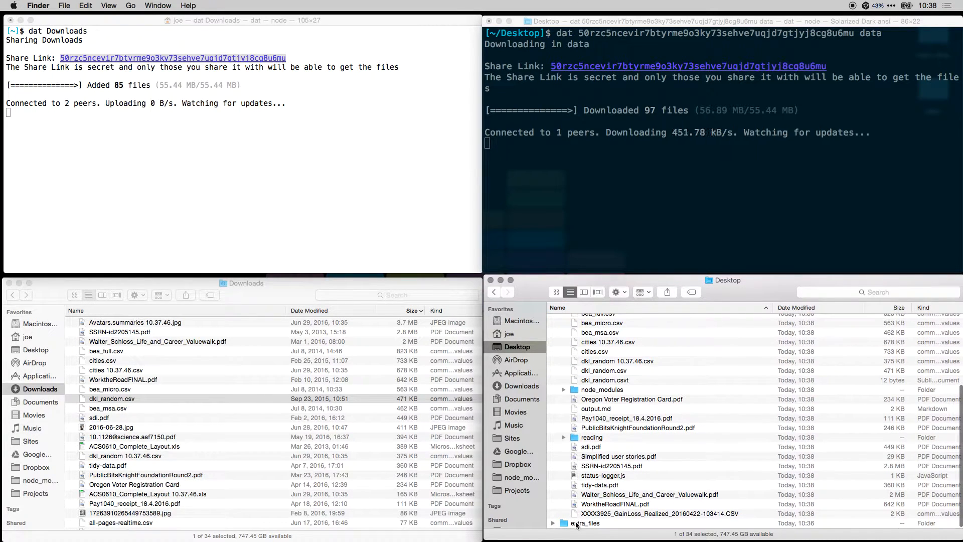
{"action": "left_click", "coordinate": [585, 523]}
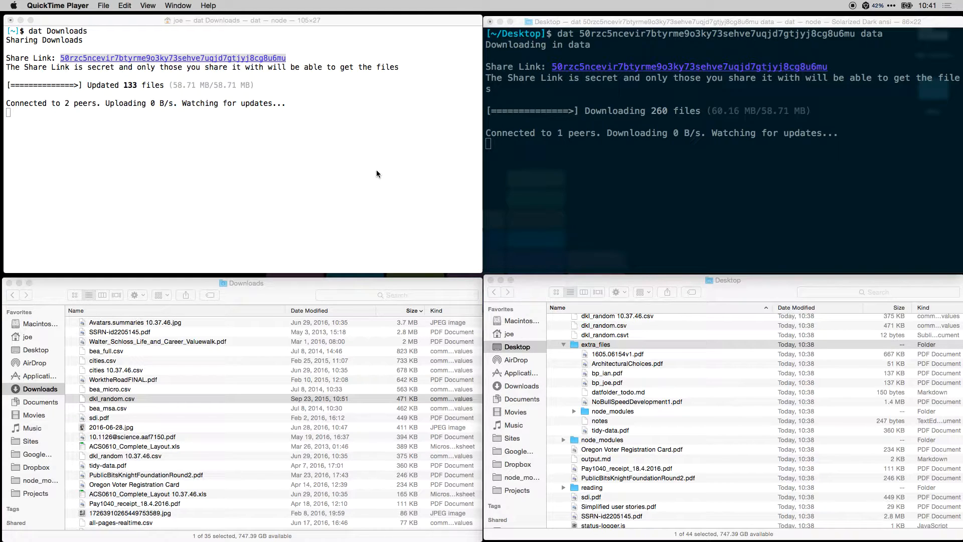
- Stop the Downloads share and list Downloads/, showing extra_files, node_modules and reading
{"action": "double_click", "coordinate": [170, 57]}
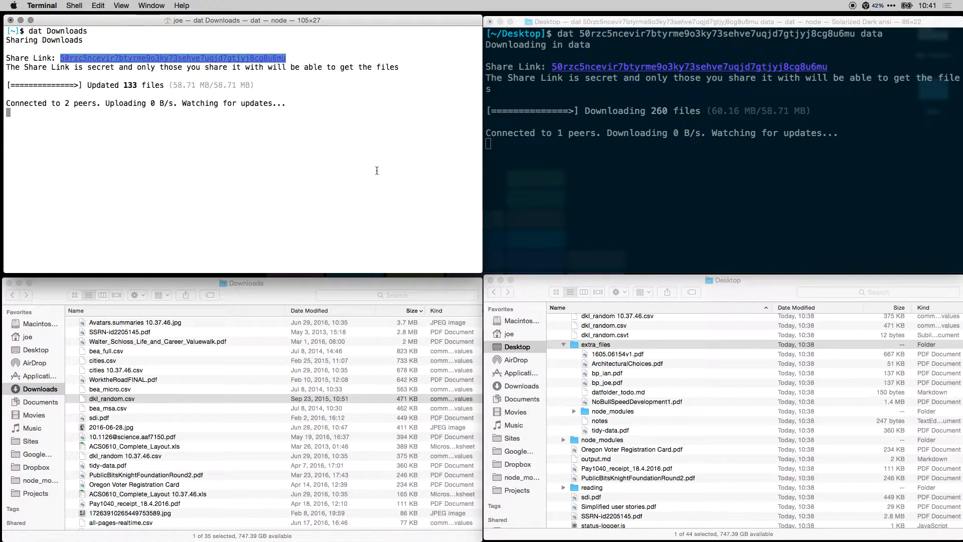
{"action": "key", "text": "ctrl+c"}
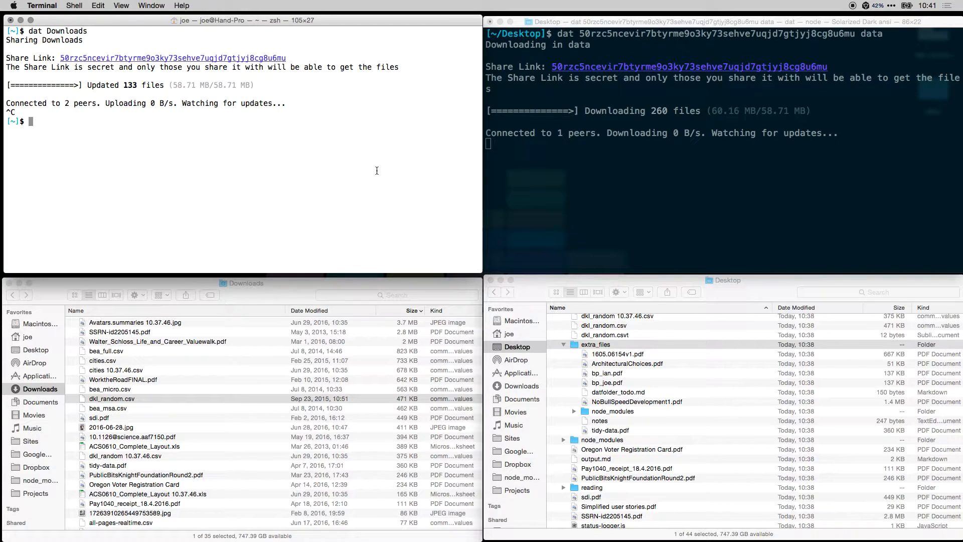
{"action": "type", "text": "l d"}
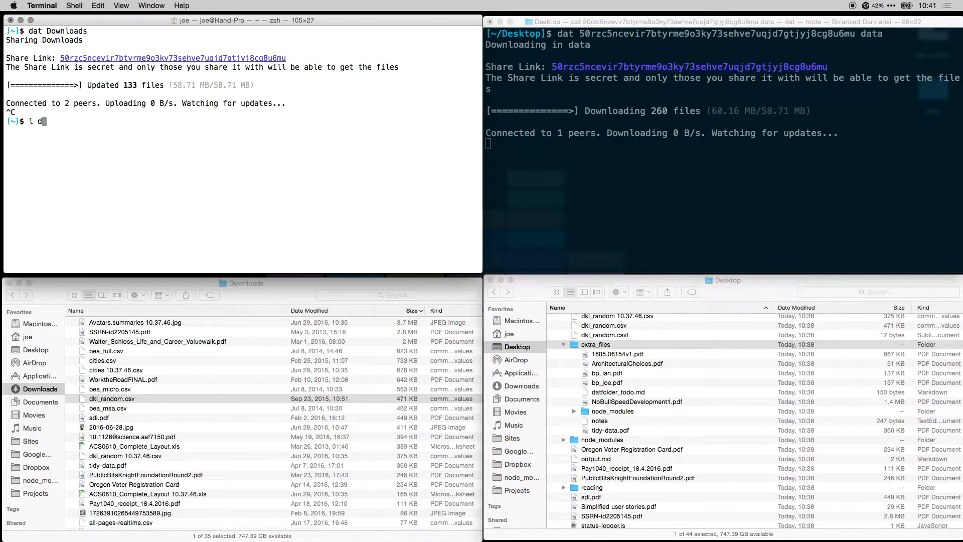
{"action": "type", "text": "ownloads/"}
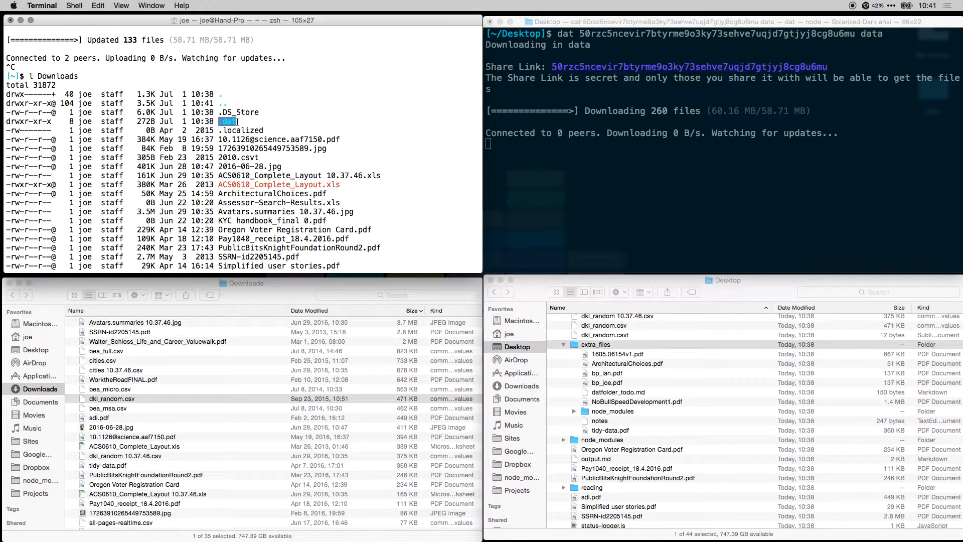
{"action": "scroll", "scroll_direction": "down", "scroll_amount": 3}
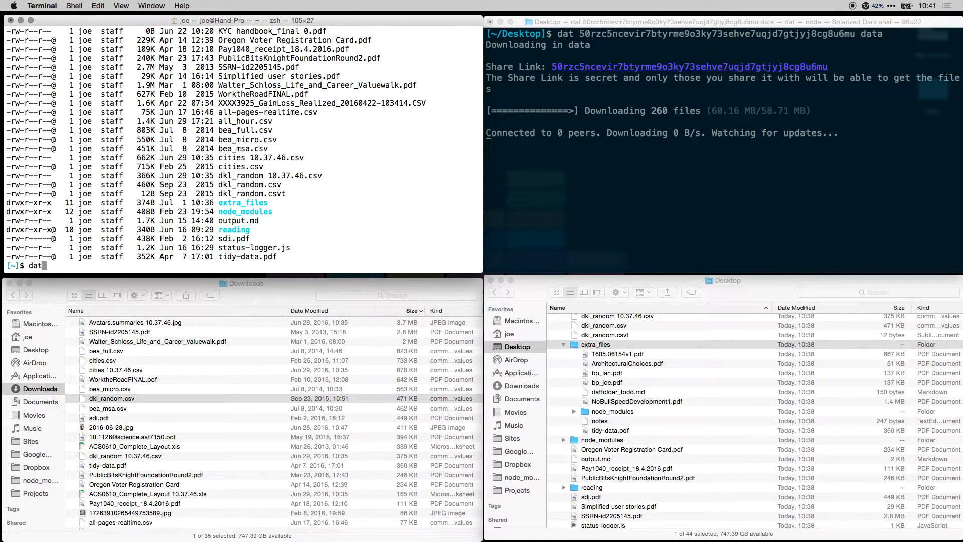
- Reshare Downloads with dat, adding 217 files, then stop the share again
{"action": "type", "text": "Downloads"}
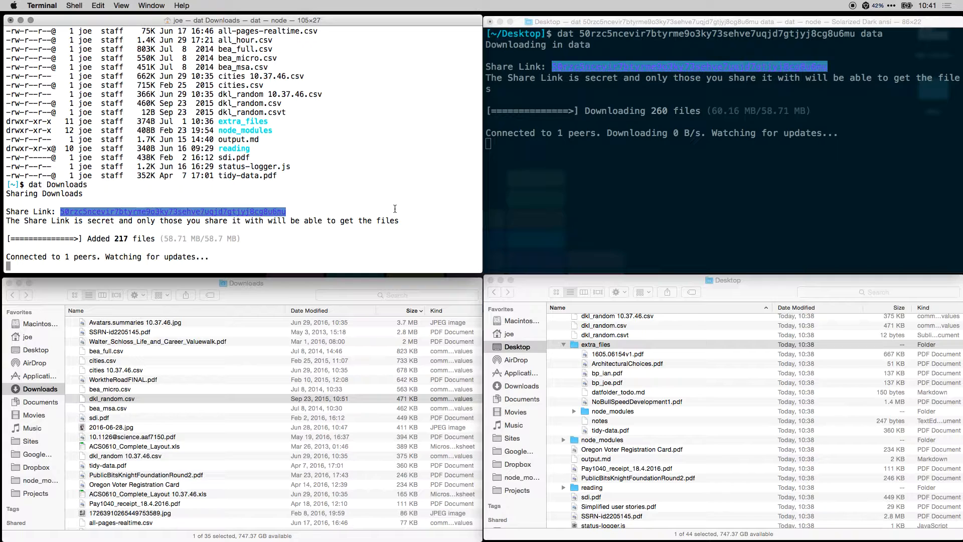
{"action": "key", "text": "ctrl+c"}
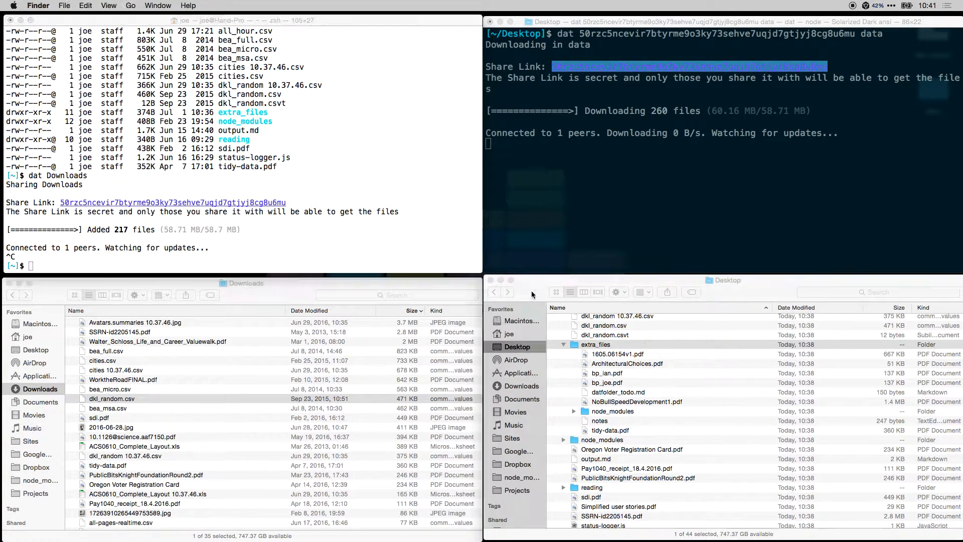
- Move sig from Documents into Downloads and restart sharing Downloads, now 218 files
{"action": "left_click", "coordinate": [522, 399]}
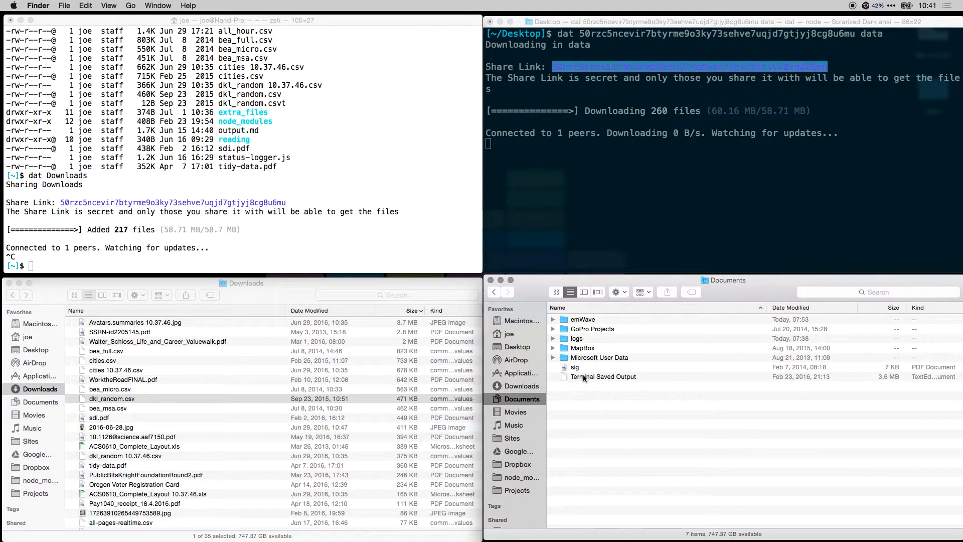
{"action": "left_click", "coordinate": [109, 389]}
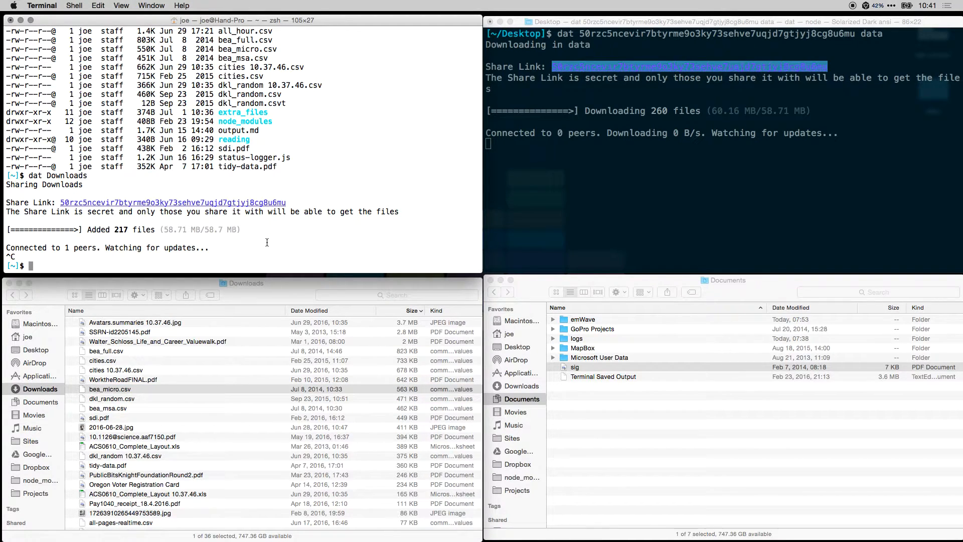
{"action": "type", "text": "dat da"}
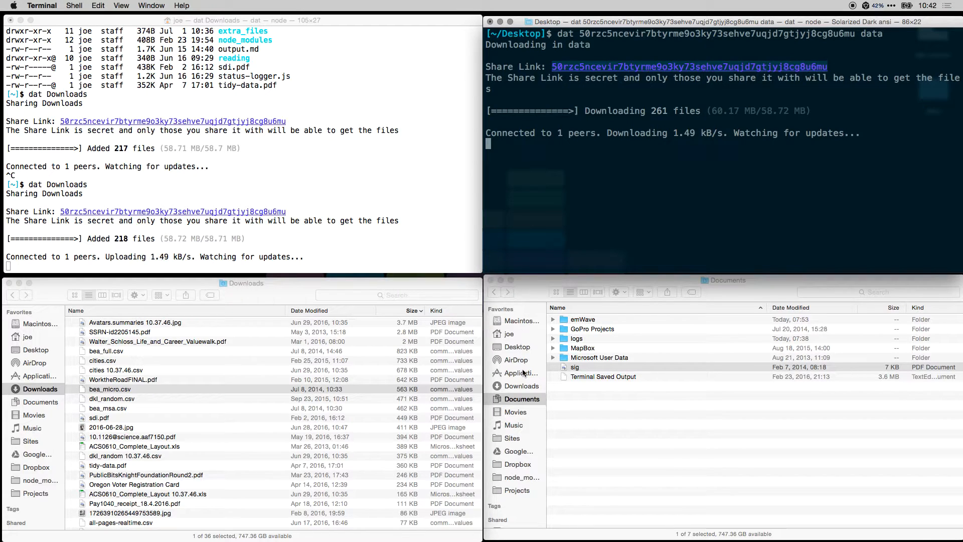
- Find and select the newly synced sig.pdf in the Desktop data folder
{"action": "left_click", "coordinate": [517, 347]}
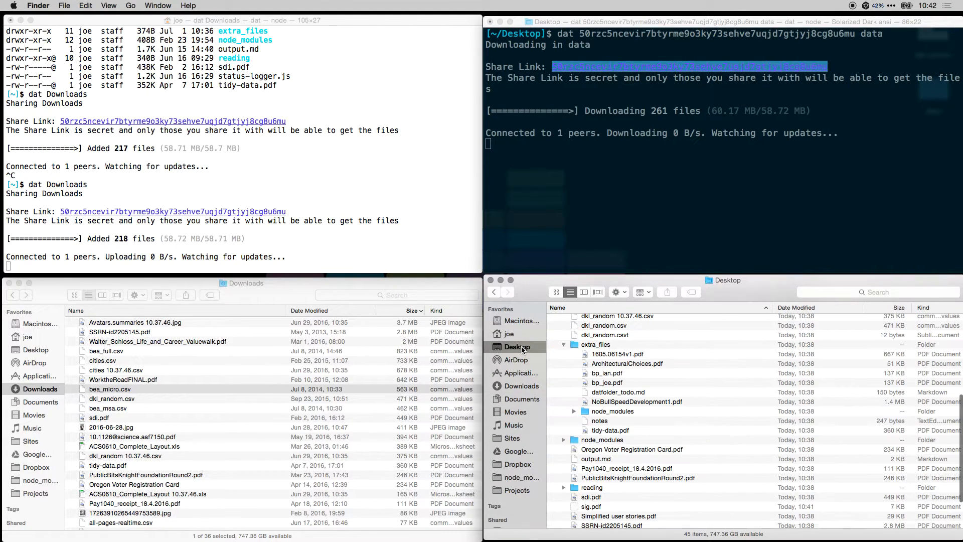
{"action": "scroll", "scroll_direction": "down", "scroll_amount": 3}
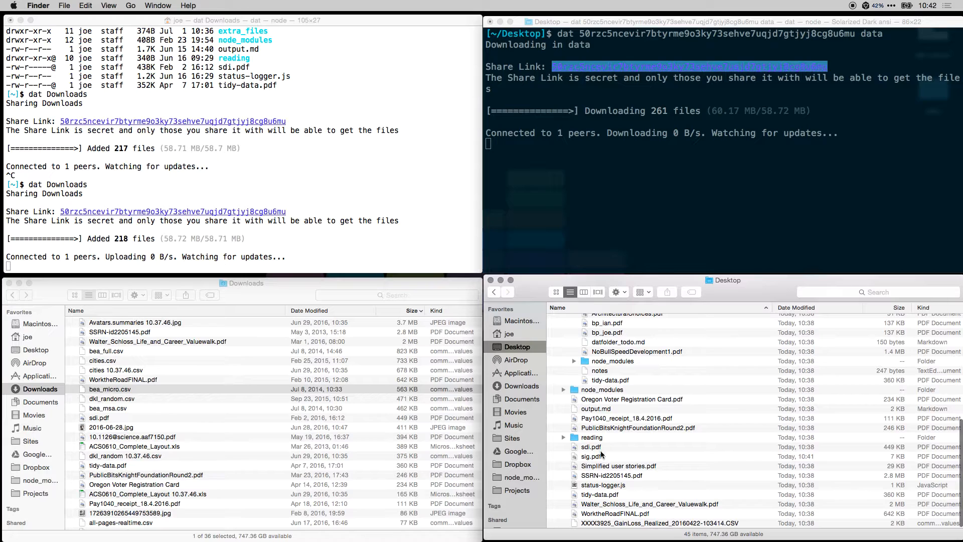
{"action": "left_click", "coordinate": [590, 456]}
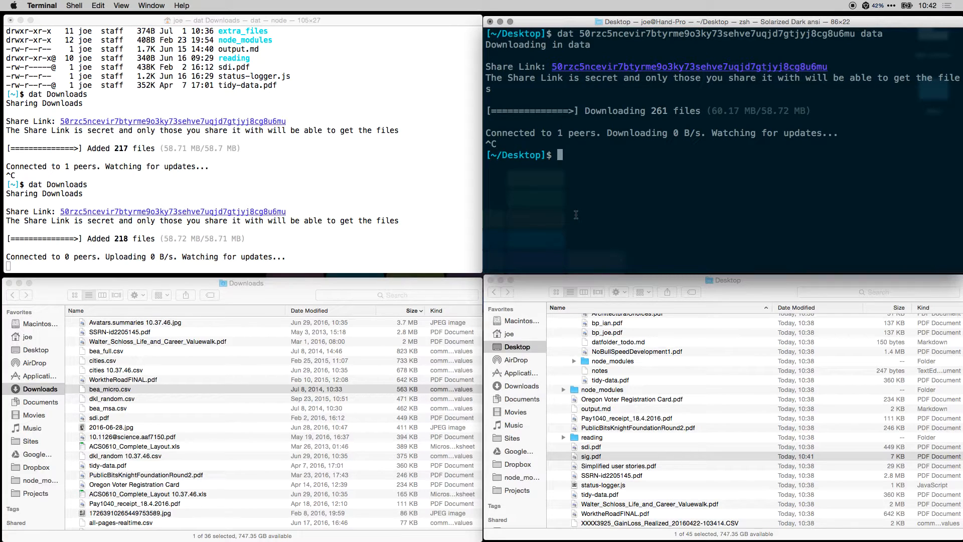
- List the synced data folder, confirming sig.pdf arrived
{"action": "type", "text": "l"}
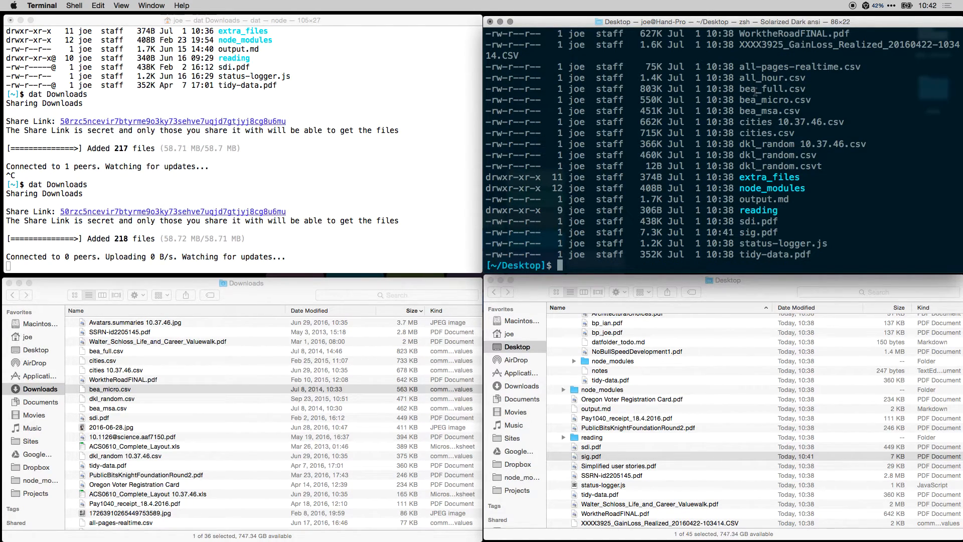
{"action": "mouse_move", "coordinate": [416, 178]}
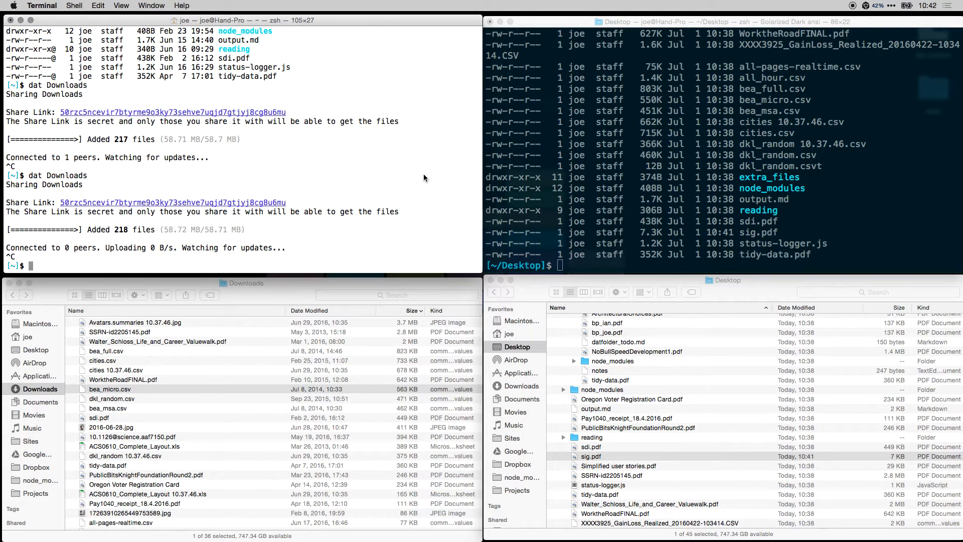
{"action": "mouse_move", "coordinate": [423, 175]}
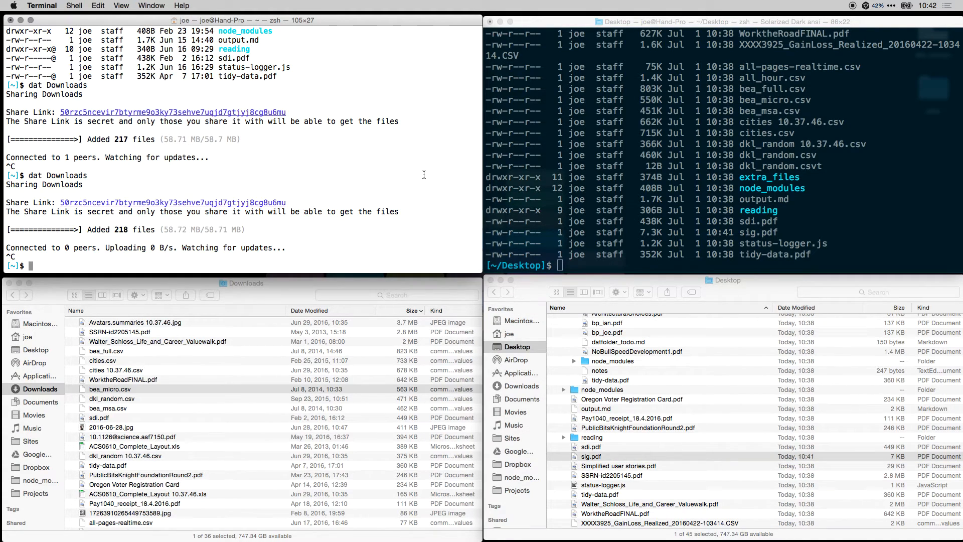